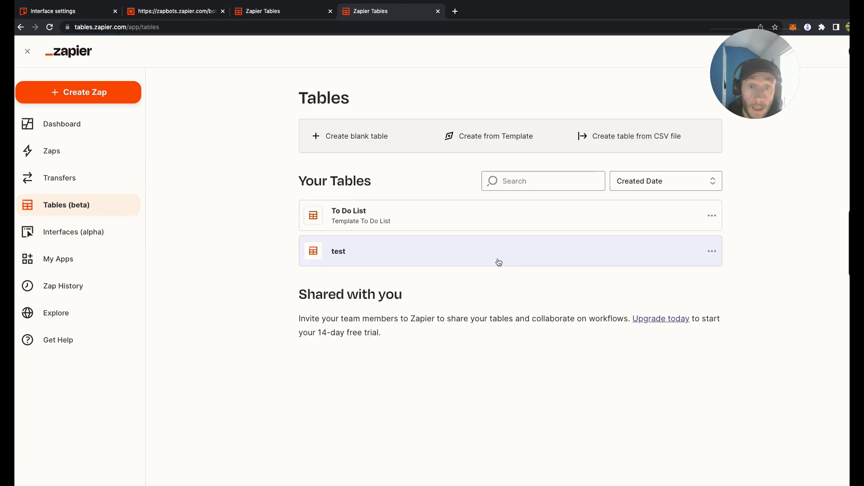
mouse_move(506, 218)
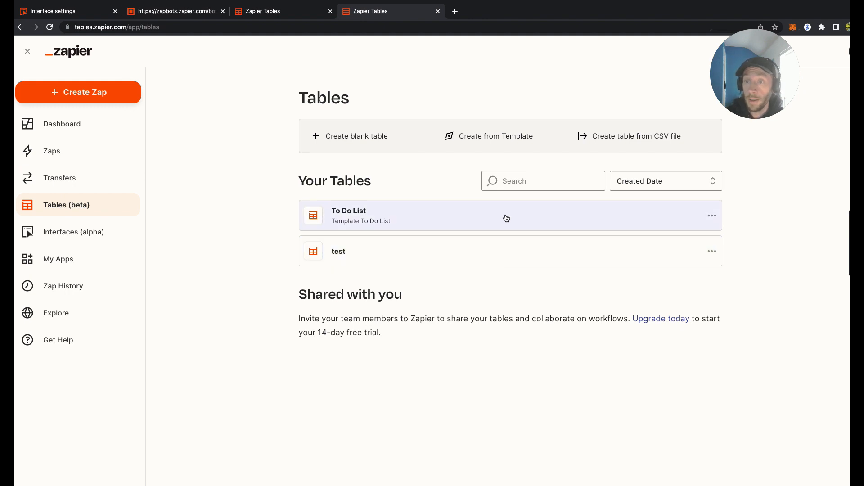
mouse_move(496, 141)
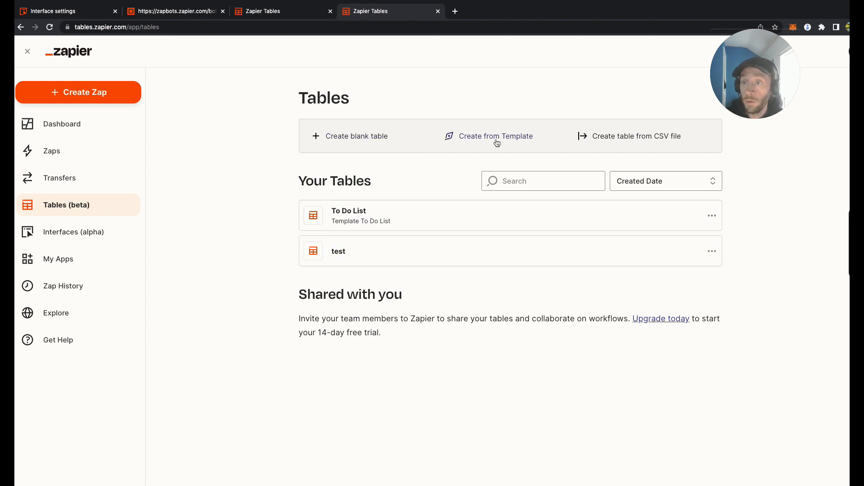
mouse_move(554, 178)
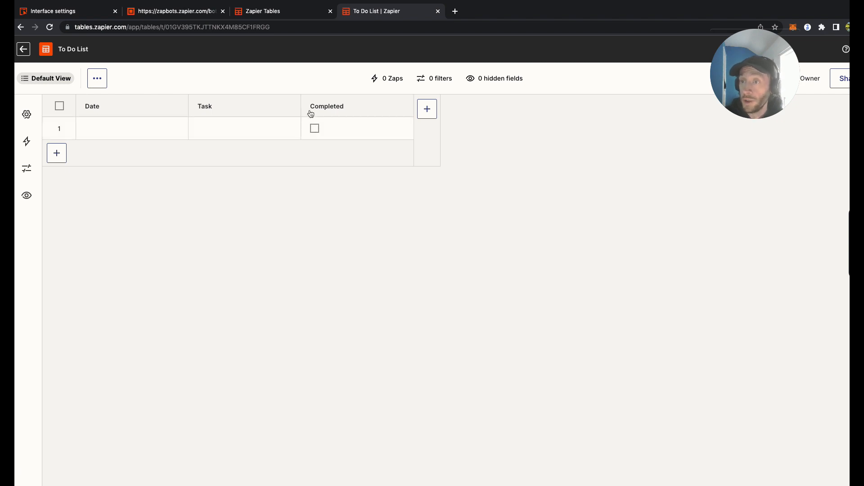
mouse_move(426, 108)
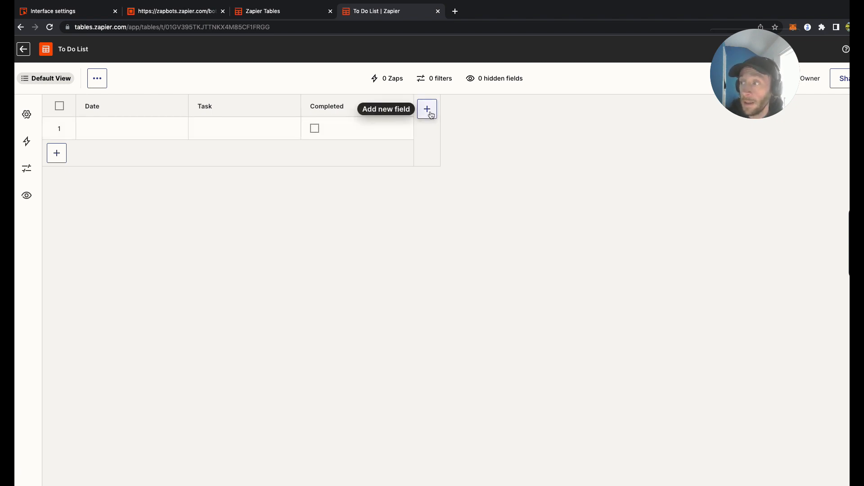
mouse_move(172, 107)
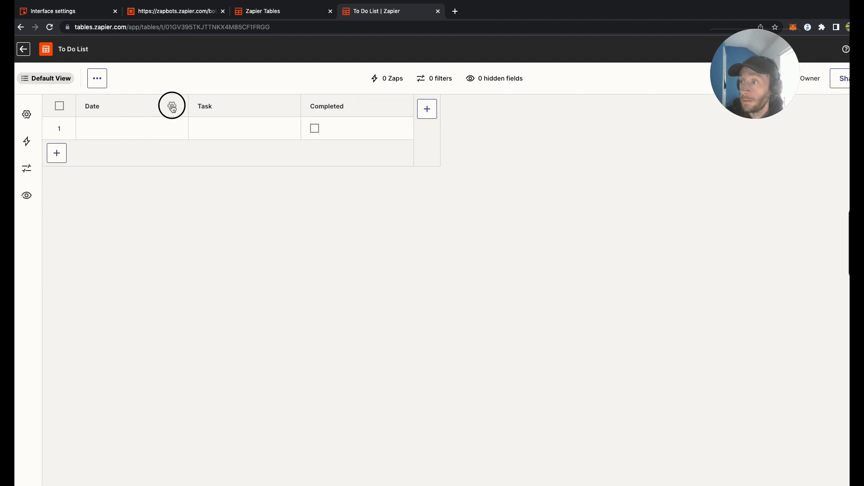
left_click(171, 106)
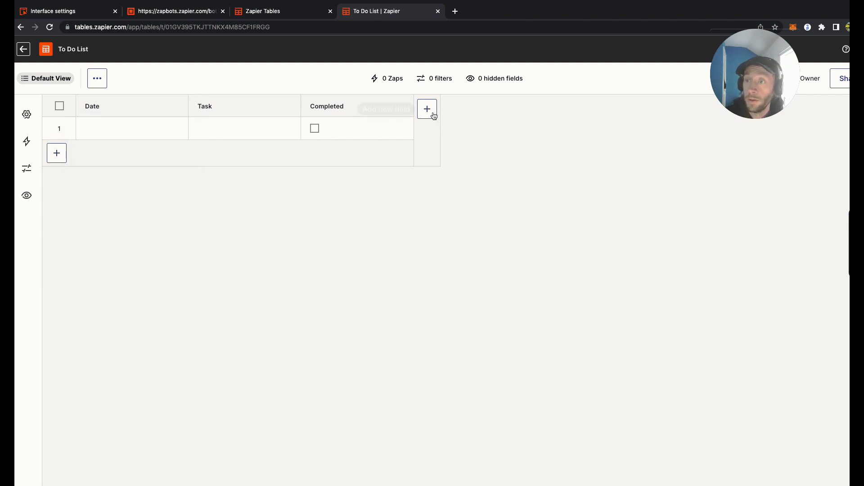
mouse_move(427, 109)
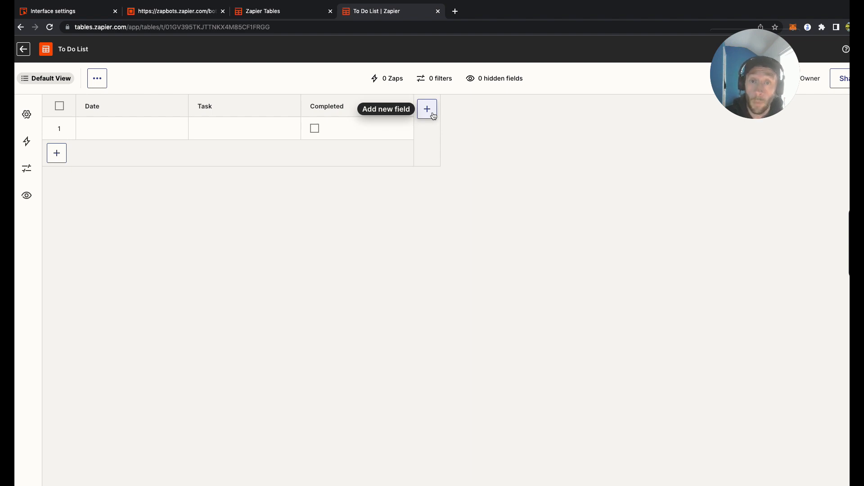
left_click(427, 109)
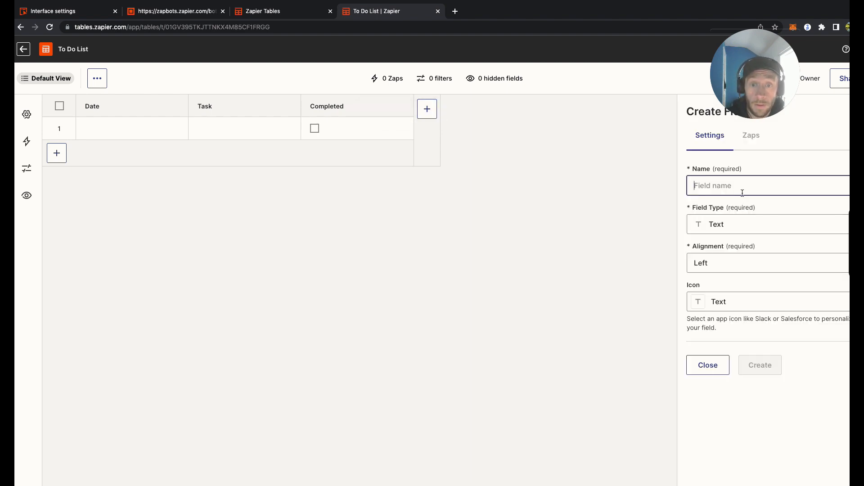
left_click(769, 224)
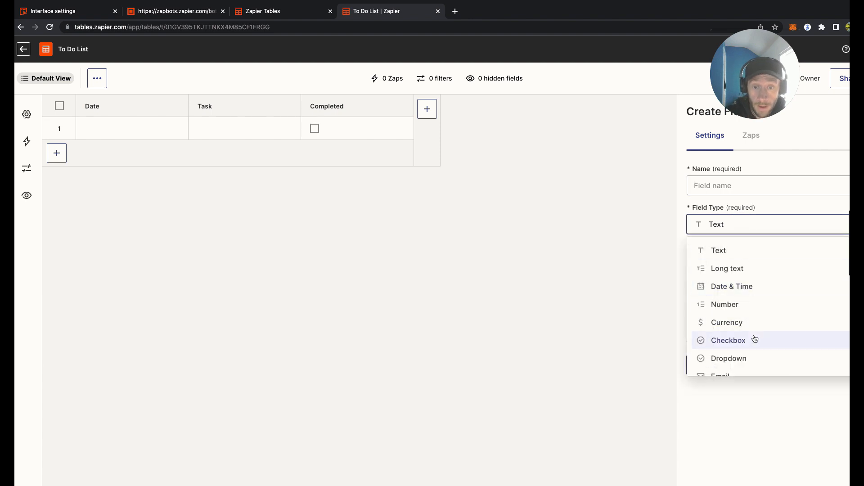
scroll("down", 3)
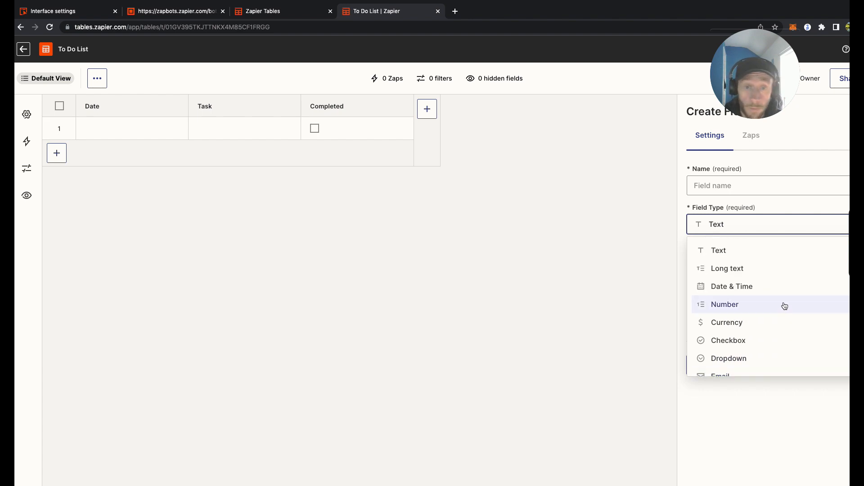
scroll("down", 3)
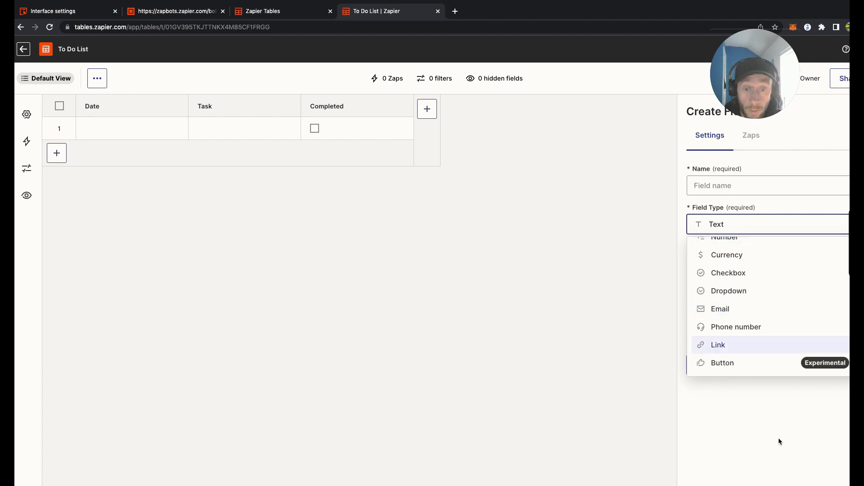
left_click(716, 224)
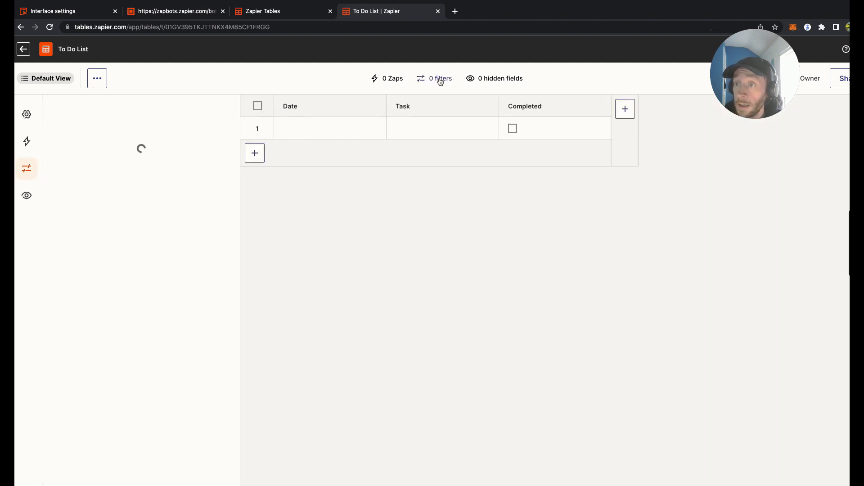
View the To Do List table's connected Zaps, start a new Zap, then dismiss the automation choices
left_click(435, 79)
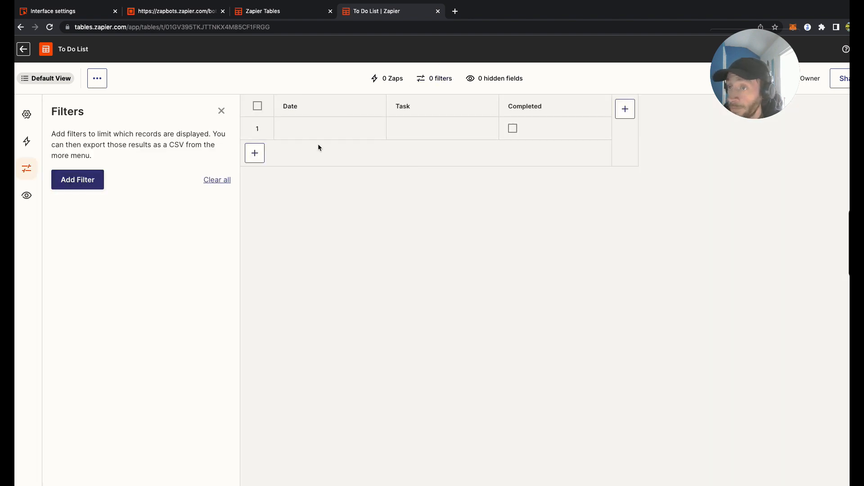
left_click(26, 141)
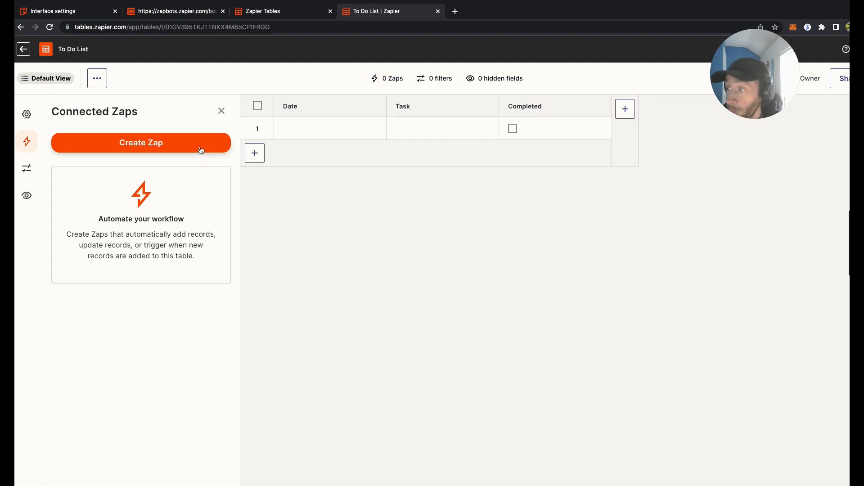
left_click(140, 142)
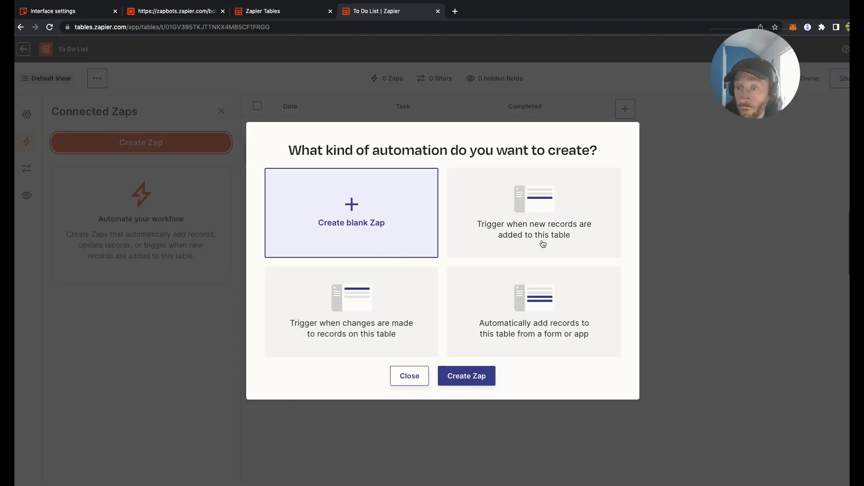
mouse_move(390, 305)
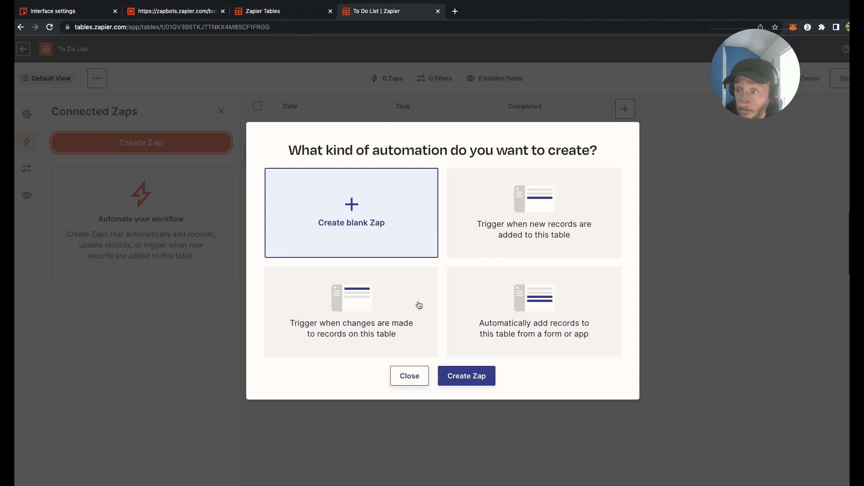
mouse_move(612, 317)
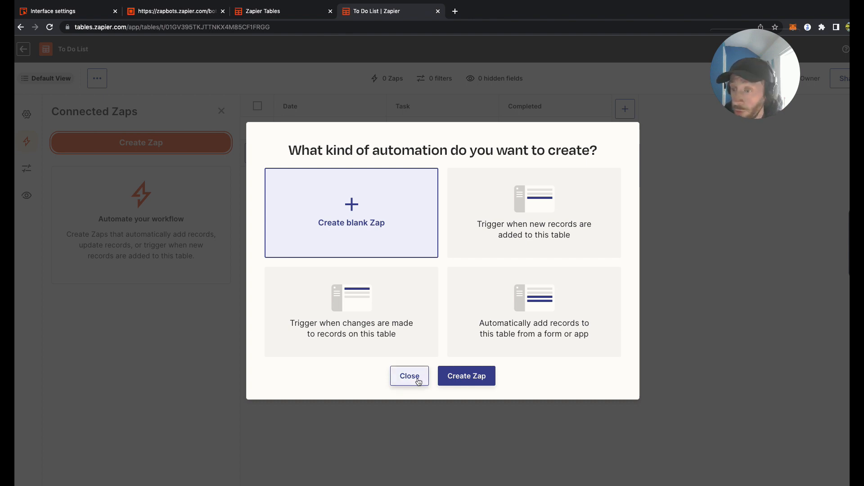
left_click(408, 376)
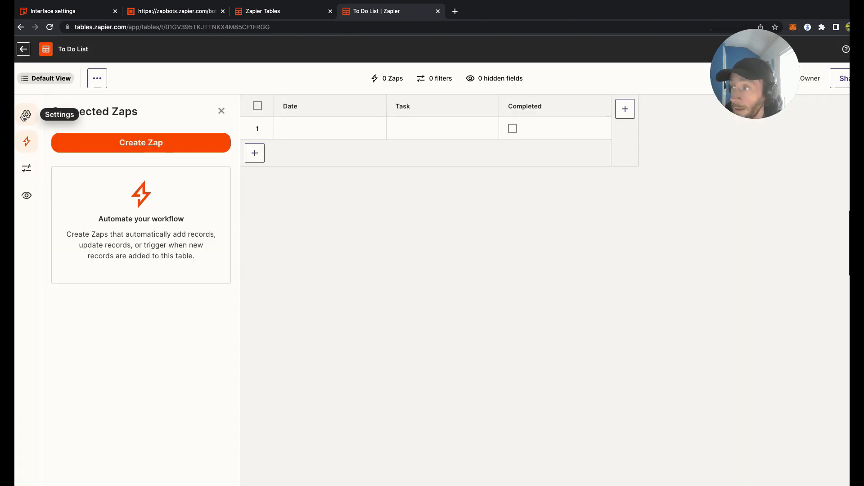
Delete step 5 (Zapier Tables) and confirm, leaving the webhook trigger and three Airtable actions
left_click(221, 111)
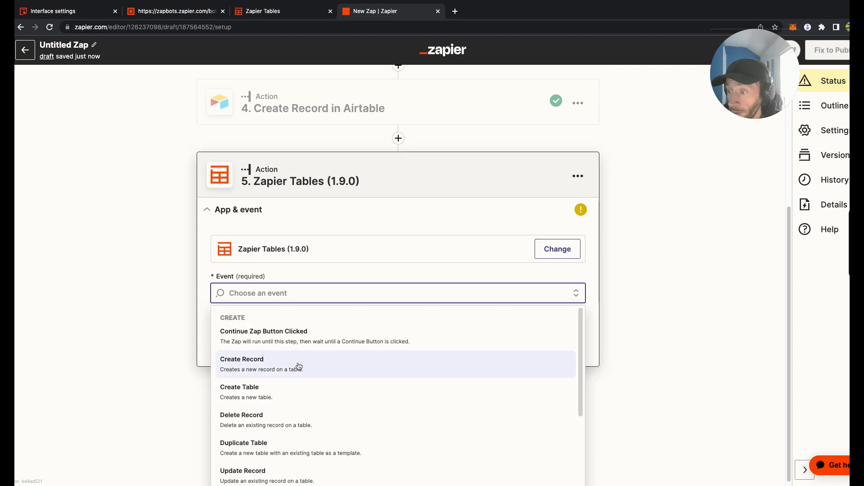
mouse_move(315, 377)
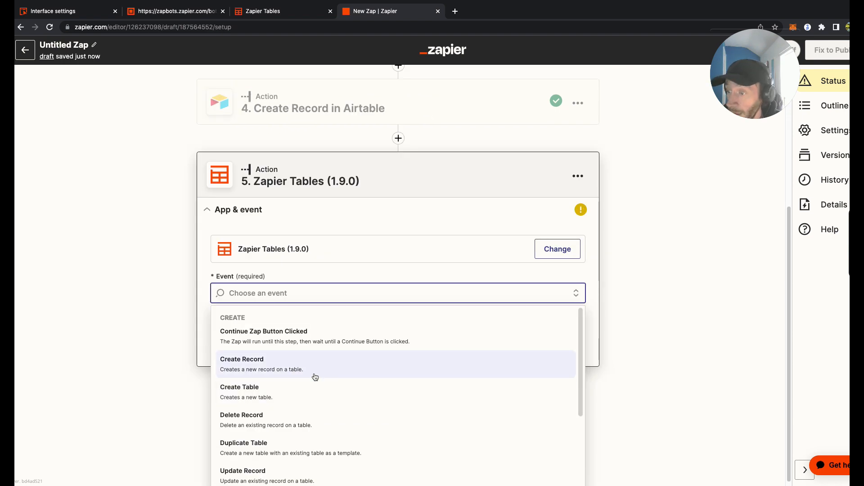
scroll("down", 3)
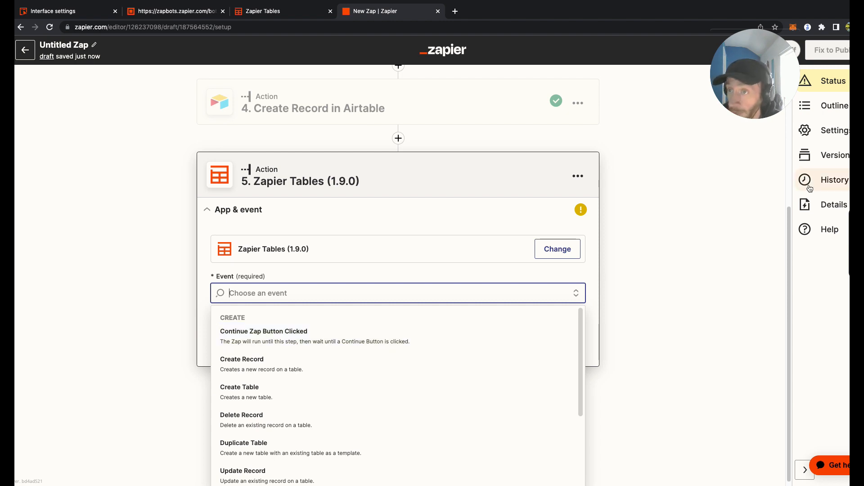
mouse_move(717, 191)
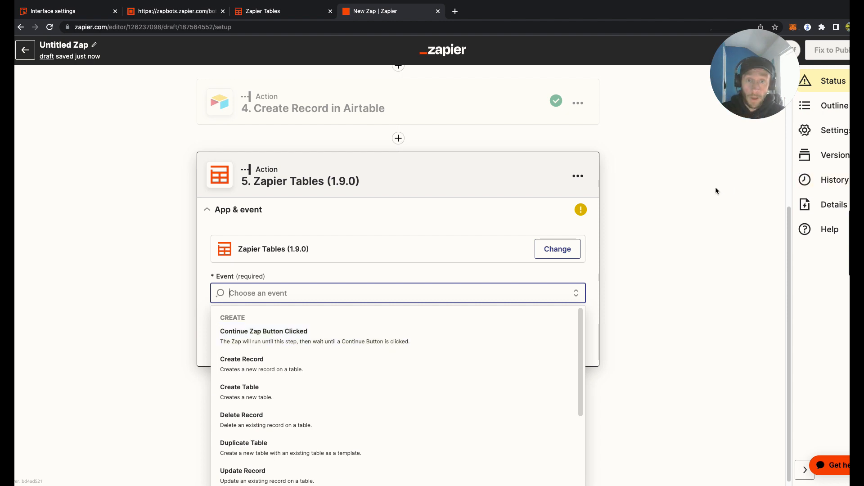
mouse_move(416, 335)
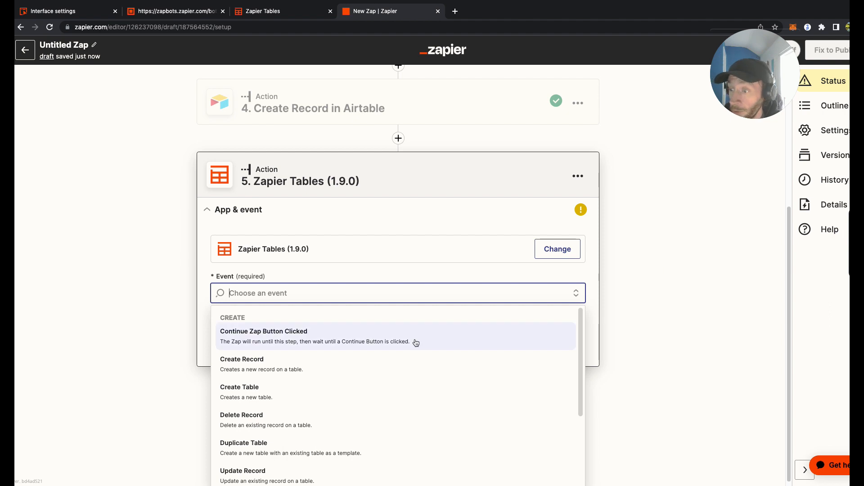
mouse_move(415, 342)
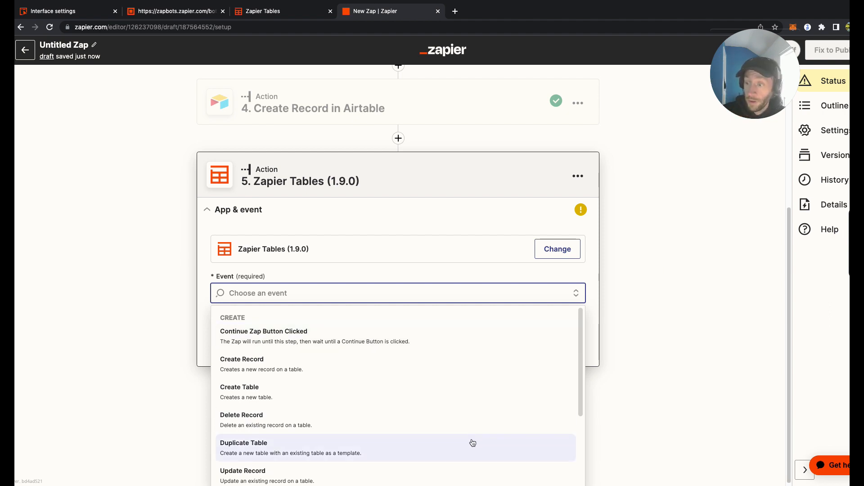
scroll("down", 3)
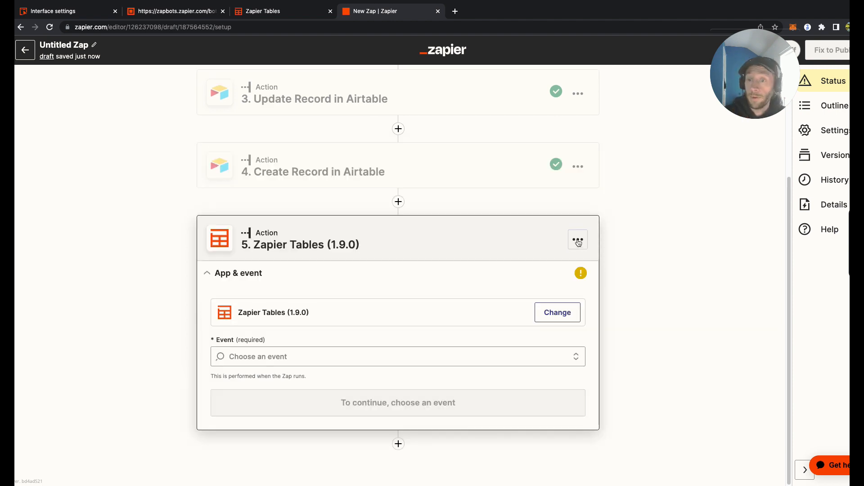
left_click(578, 239)
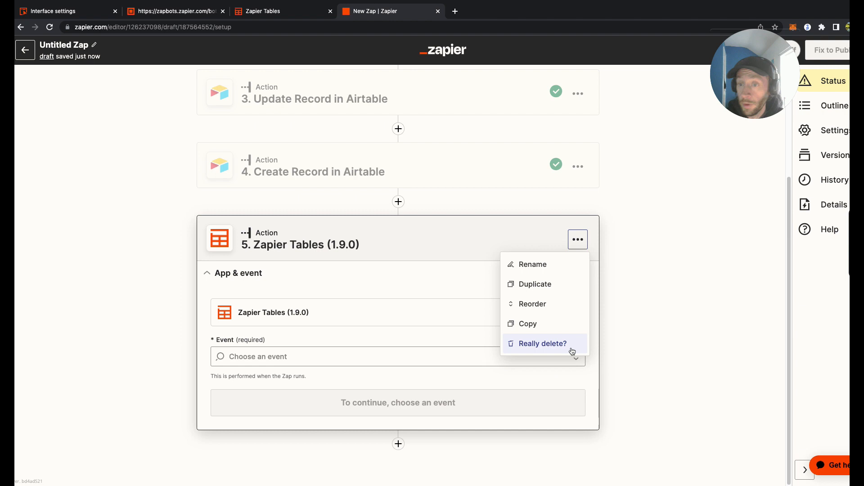
left_click(542, 343)
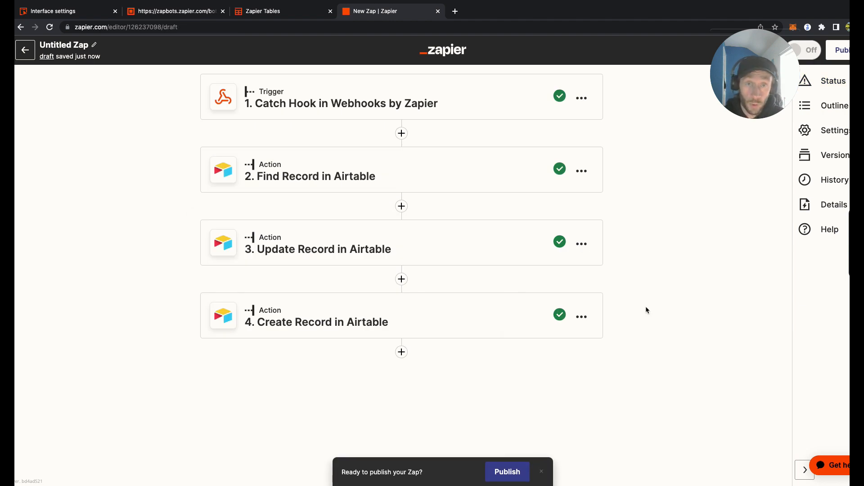
mouse_move(276, 328)
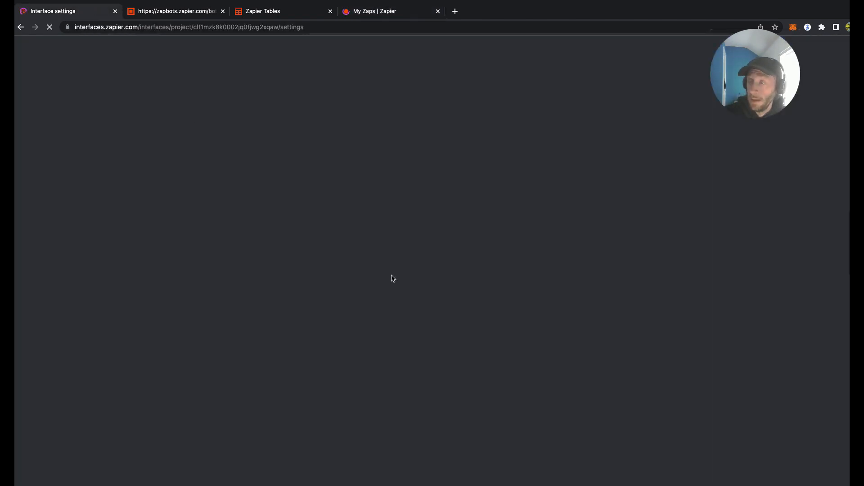
Return to the interfaces list showing Automation Ideas, new etst, test2, ghgh and new app
left_click(21, 26)
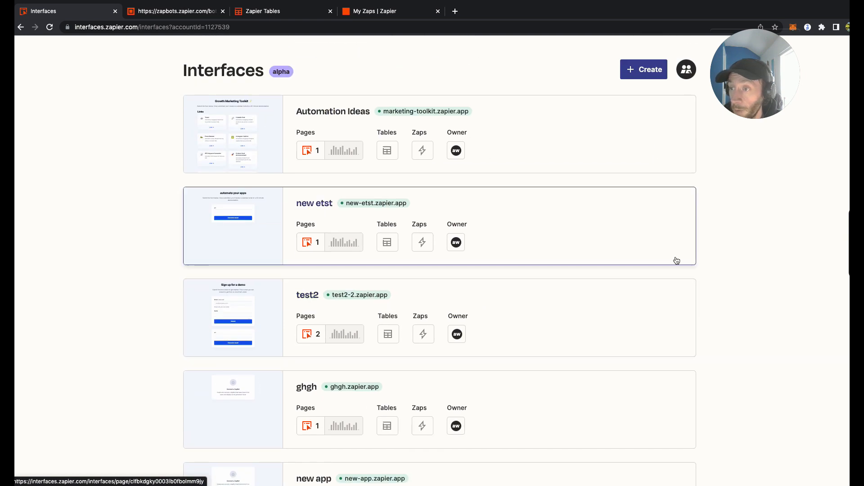
mouse_move(395, 157)
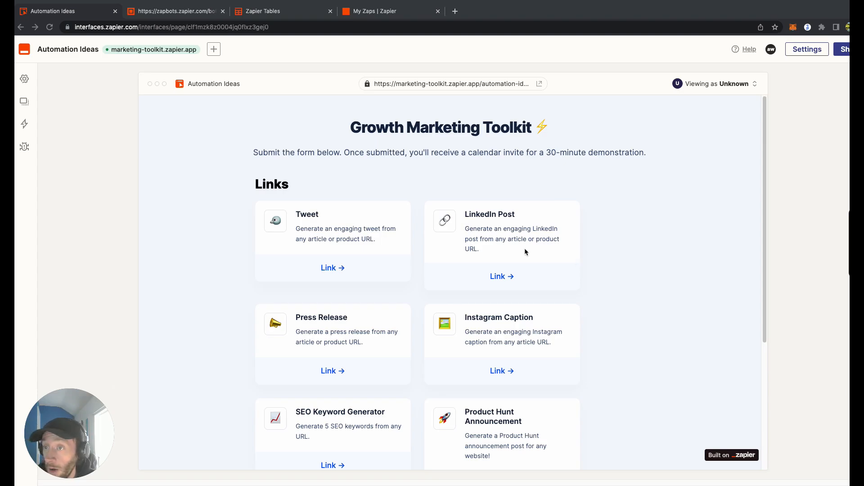
mouse_move(654, 236)
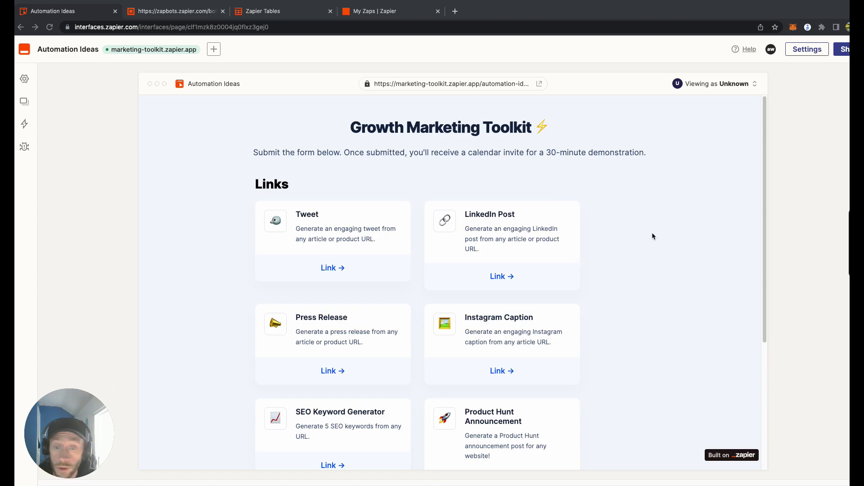
Review the Automation Ideas page options and components, then switch to the test2 project overview
scroll("down", 3)
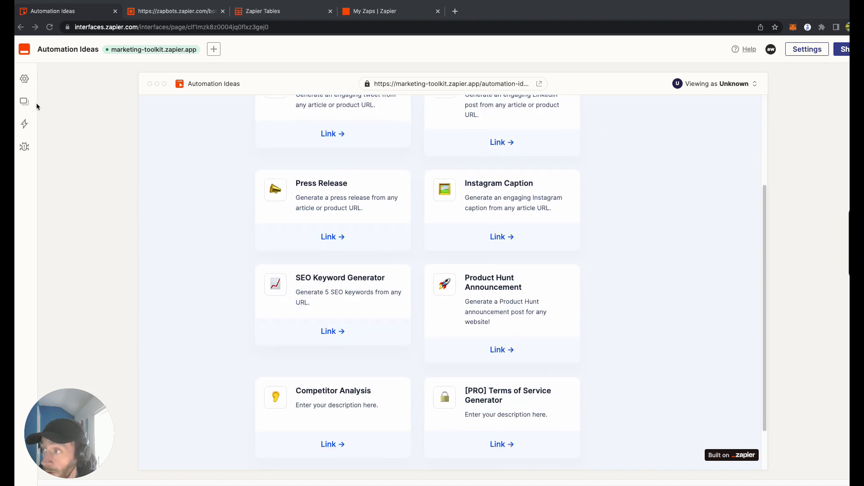
scroll("up", 3)
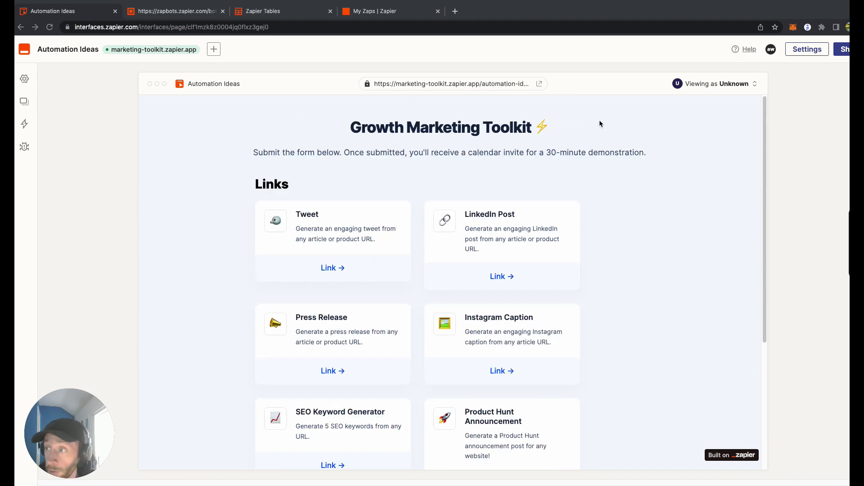
scroll("down", 3)
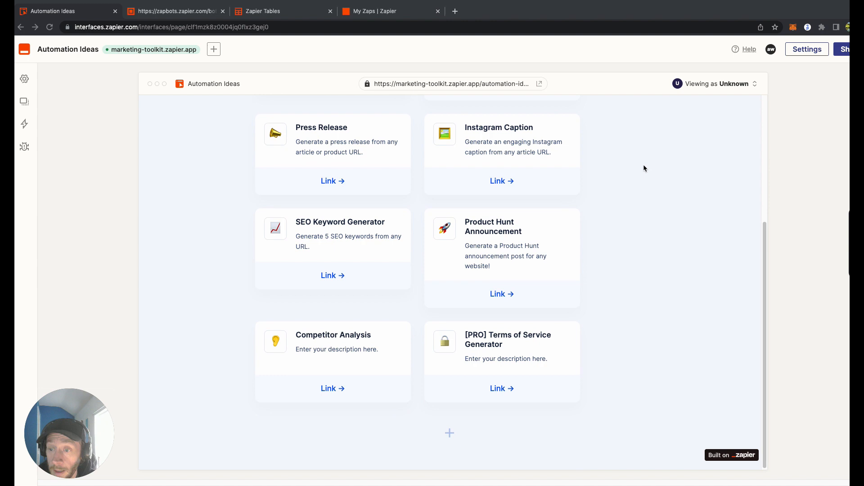
left_click(24, 79)
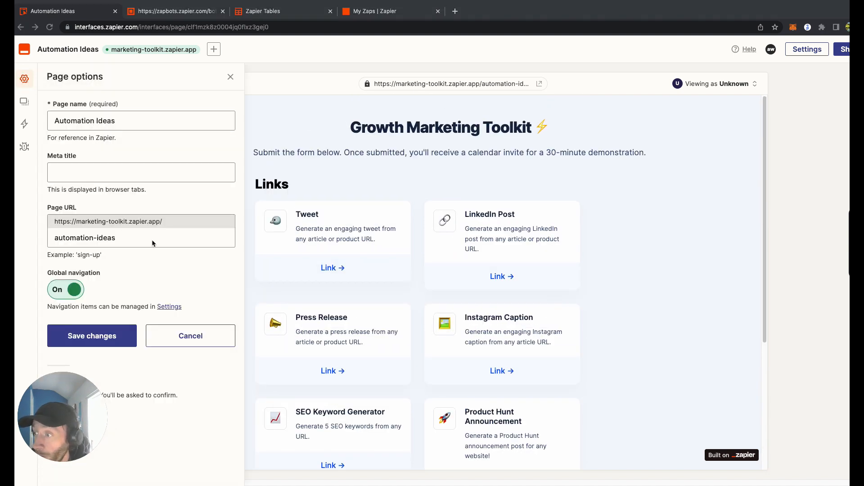
mouse_move(25, 101)
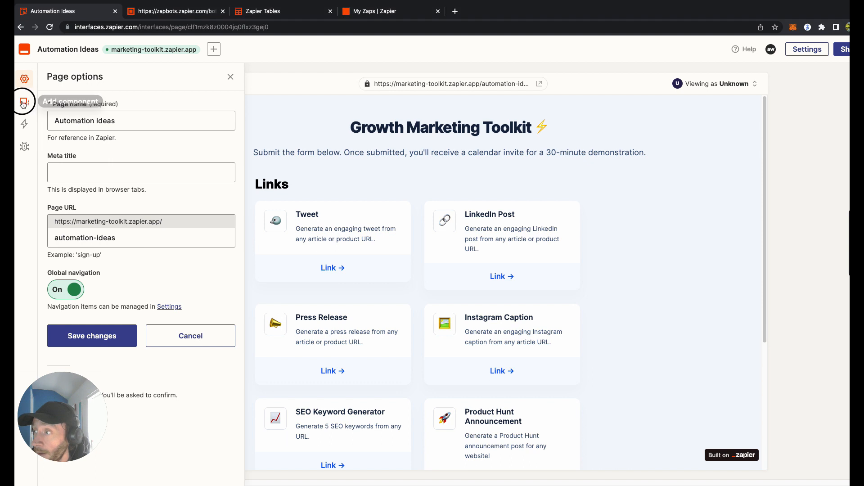
left_click(25, 102)
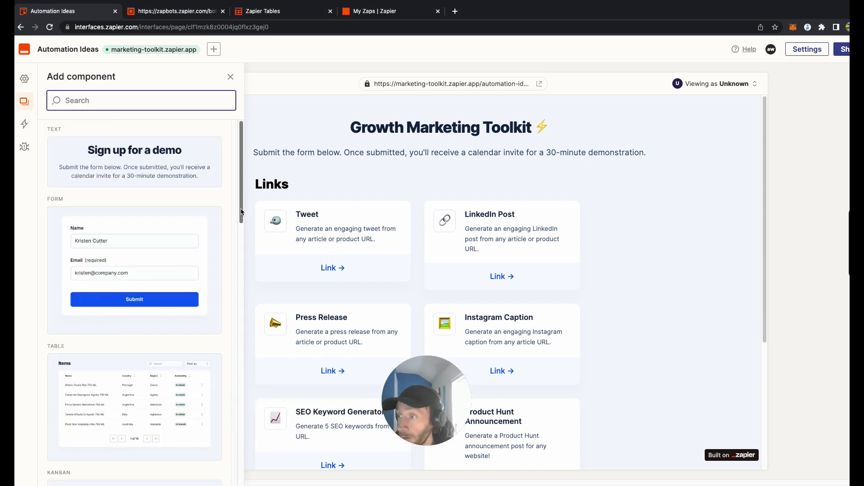
left_click(25, 147)
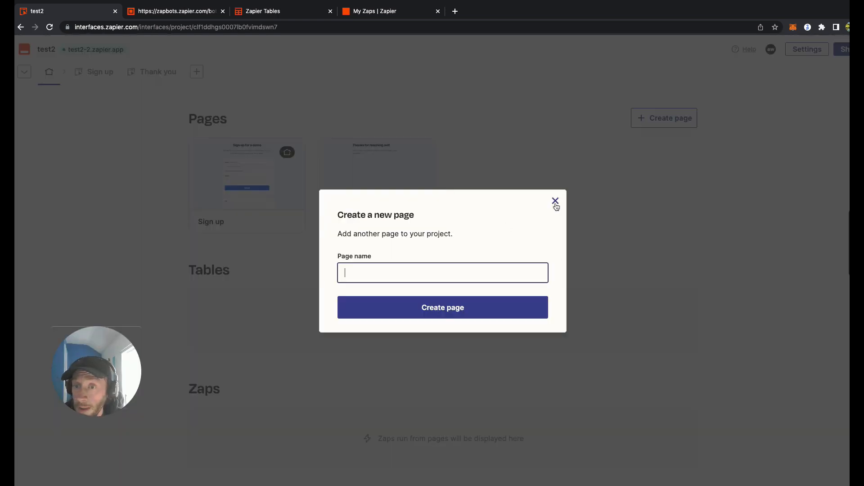
Dismiss the Create page dialog and insert a Chatbot component below the url form on the Sign up page
left_click(556, 200)
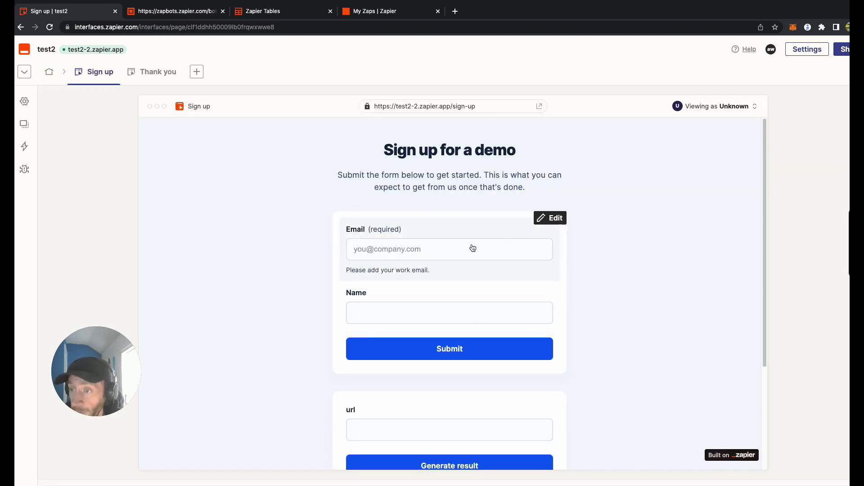
scroll("down", 3)
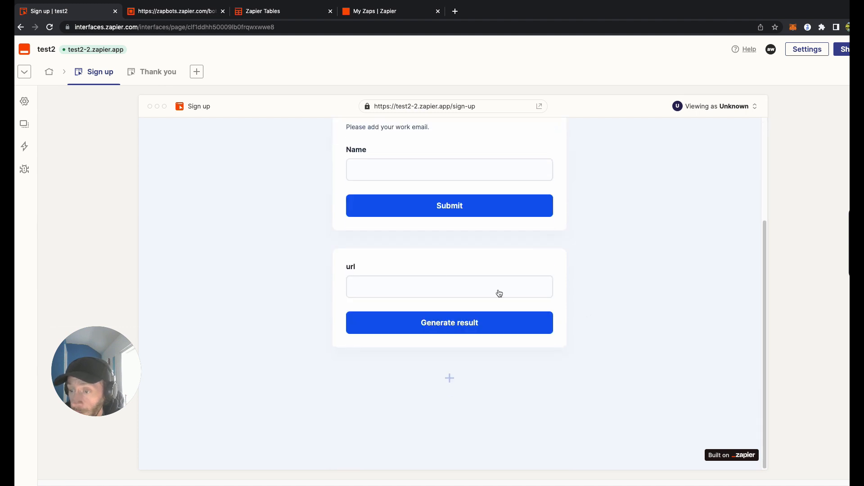
mouse_move(24, 124)
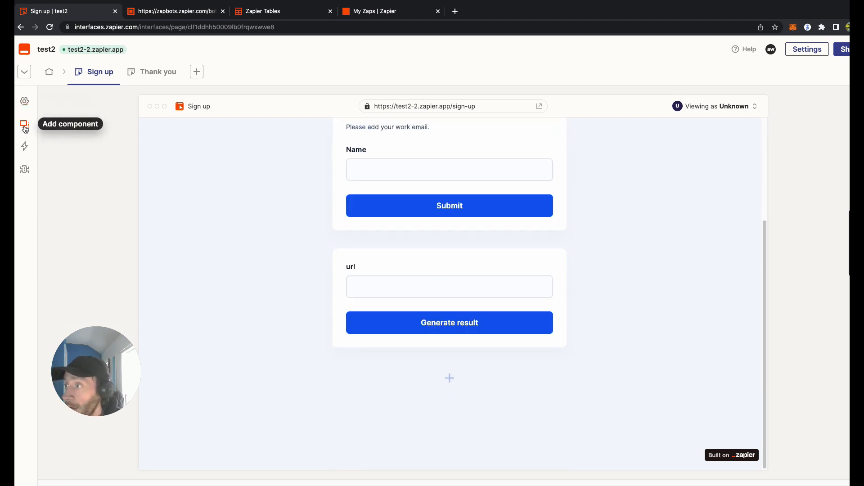
left_click(24, 124)
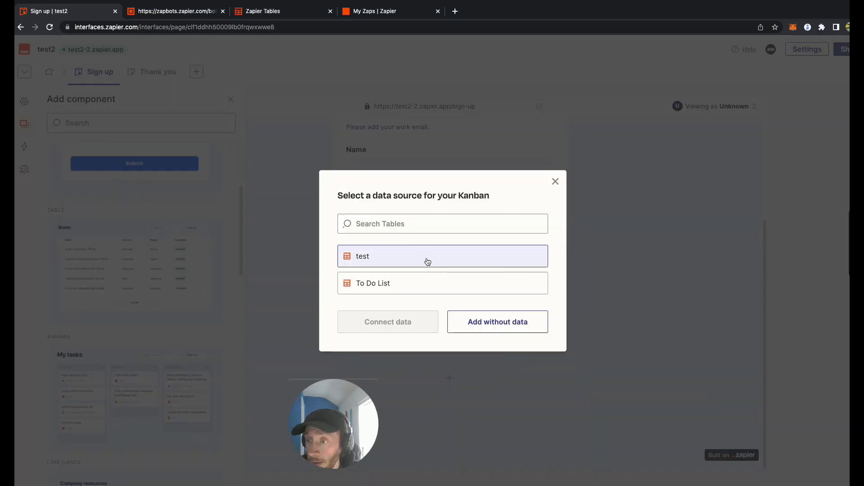
left_click(443, 255)
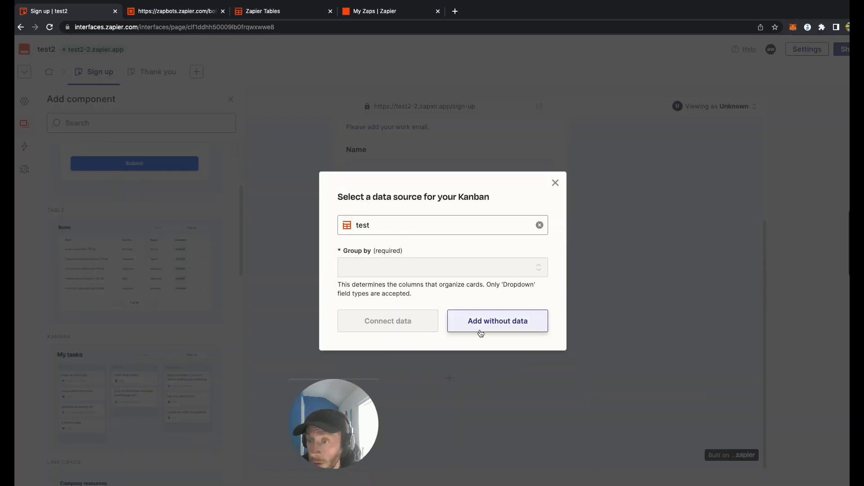
left_click(497, 320)
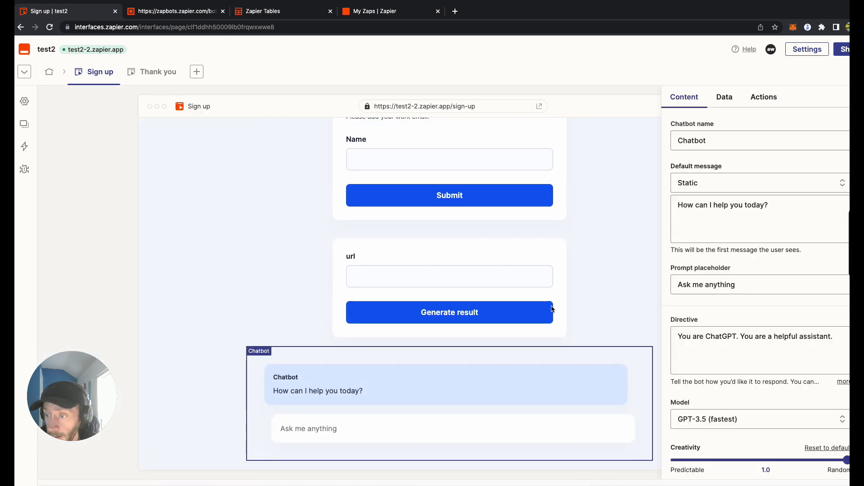
Review the chatbot's data source and actions, then bring up the Zapbots bot with a url input and readWebPage logic
left_click(724, 97)
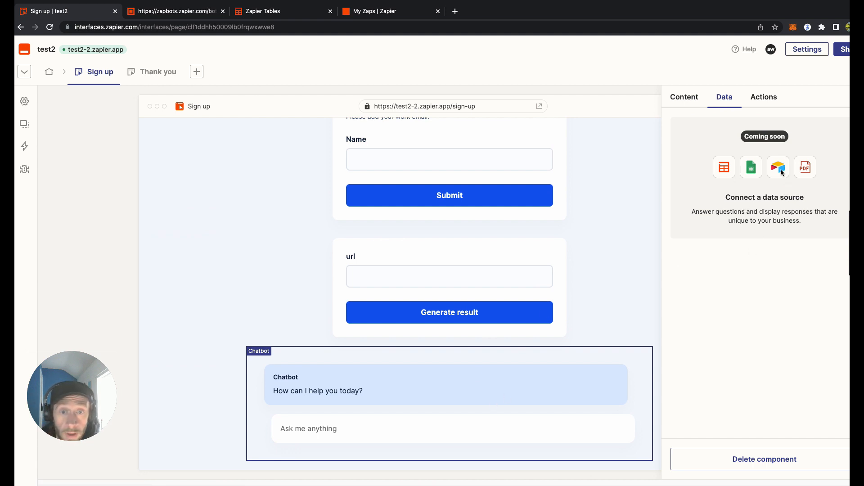
left_click(764, 98)
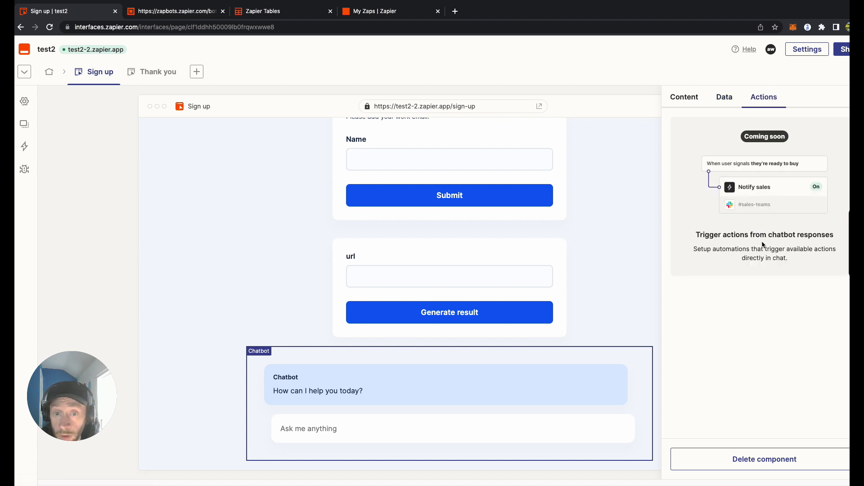
mouse_move(757, 201)
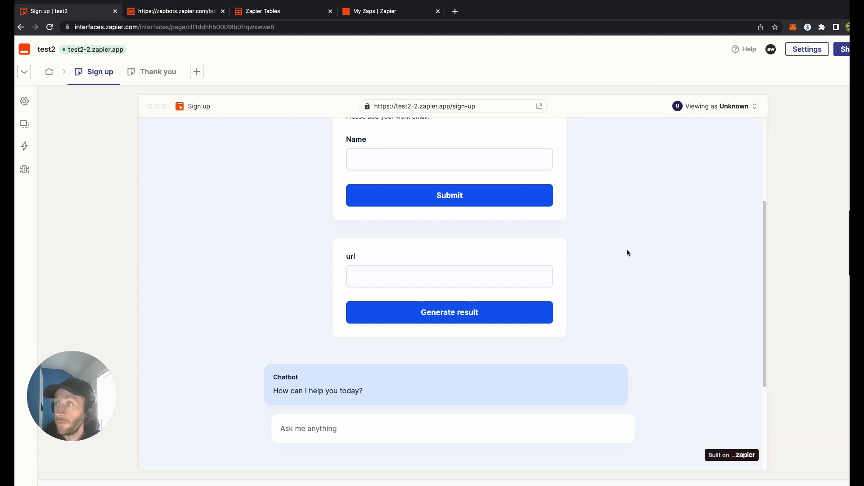
left_click(25, 100)
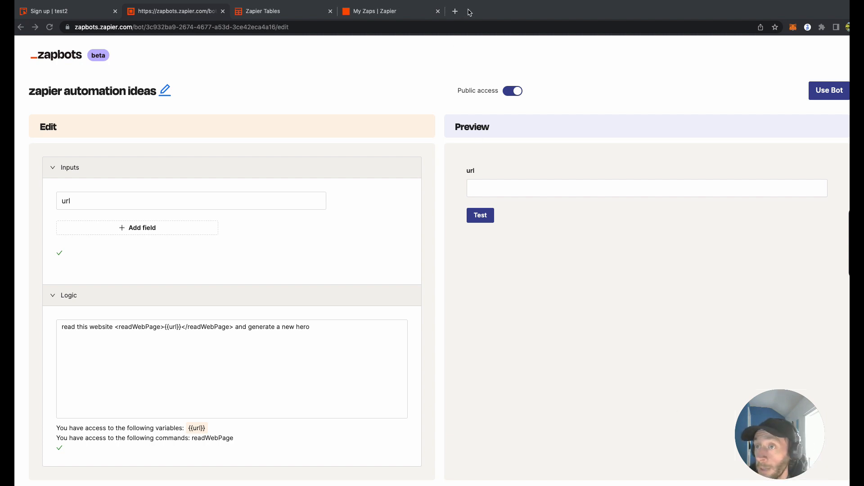
Open a blank browser tab, then return to the bot editor and focus the empty Preview url field
left_click(454, 10)
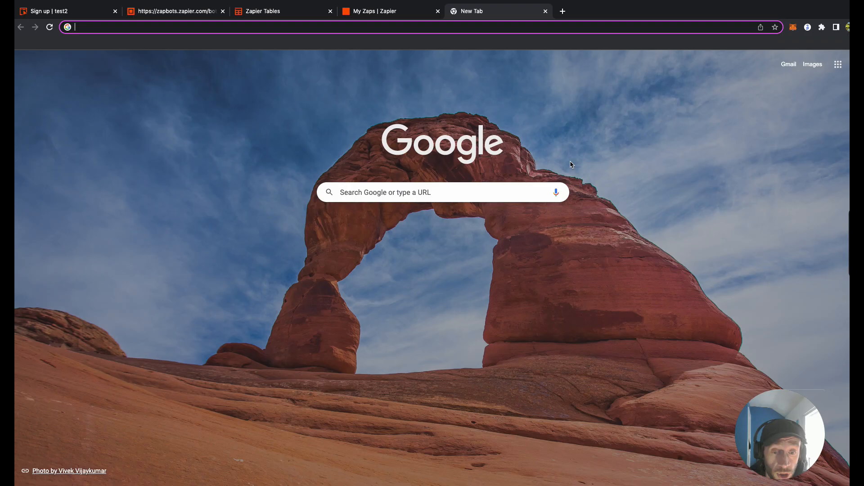
left_click(176, 11)
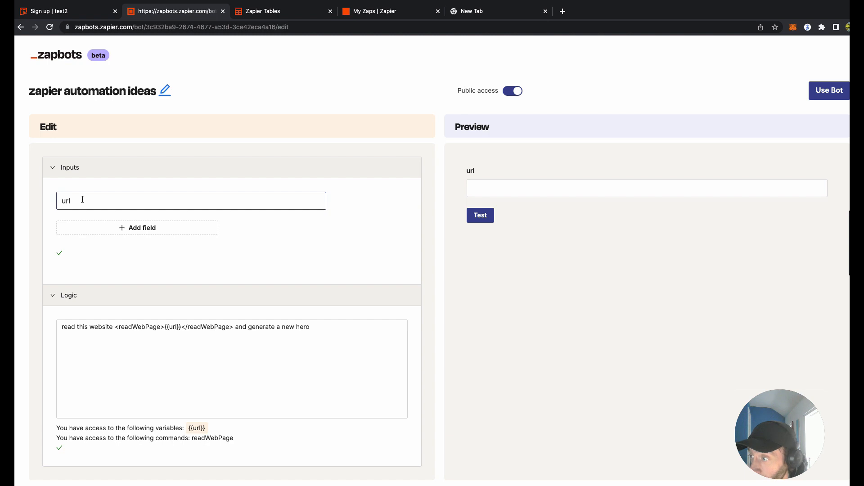
left_click(191, 200)
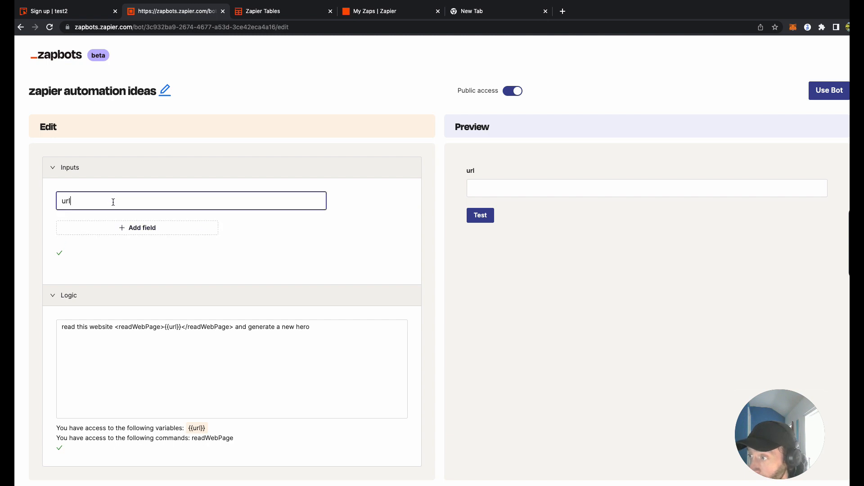
left_click(646, 187)
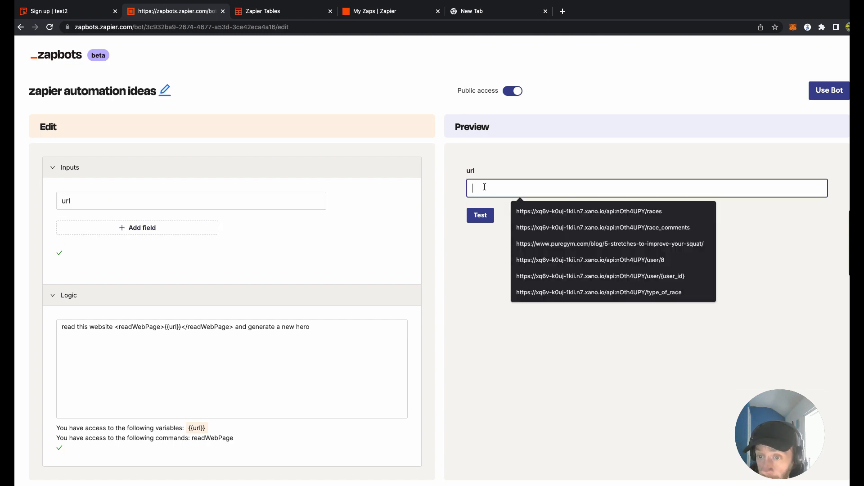
left_click(519, 227)
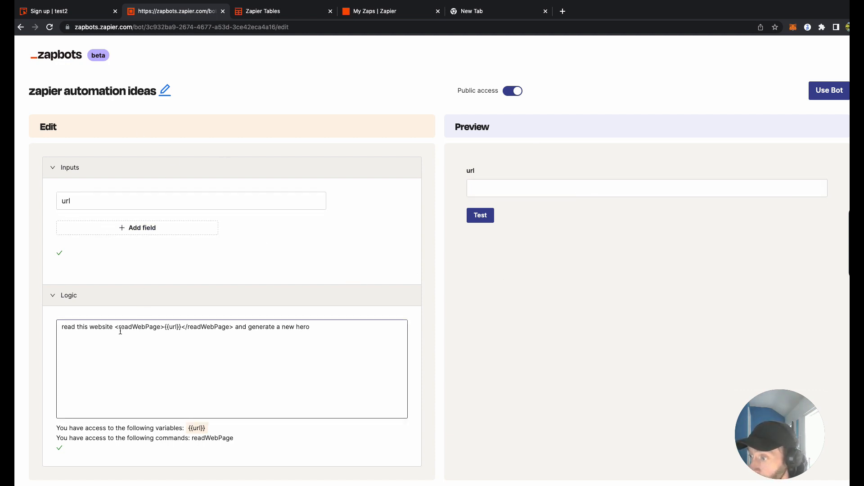
Copy the PureGym squat-stretches article URL into the Preview url field and run Test to generate a hero line
left_click_drag(115, 326, 225, 326)
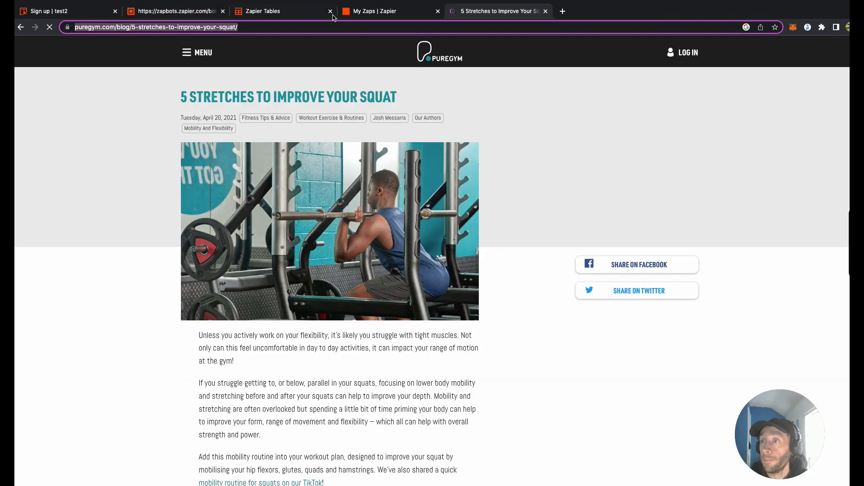
left_click(176, 11)
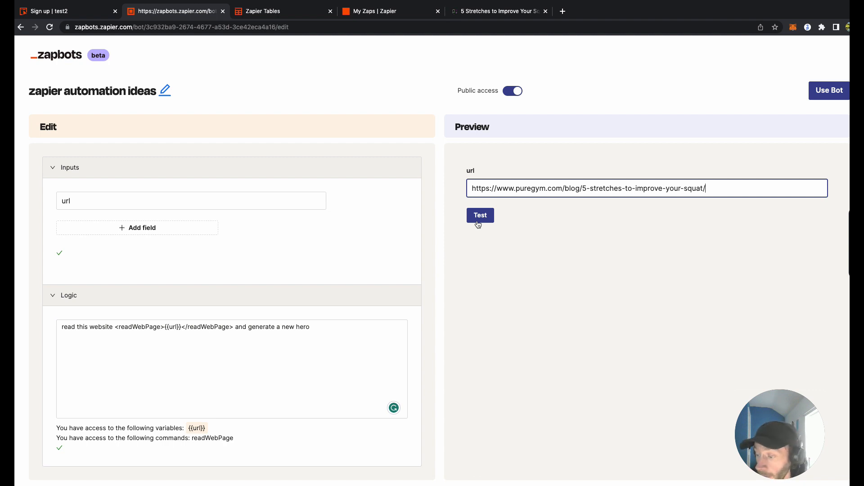
left_click(480, 215)
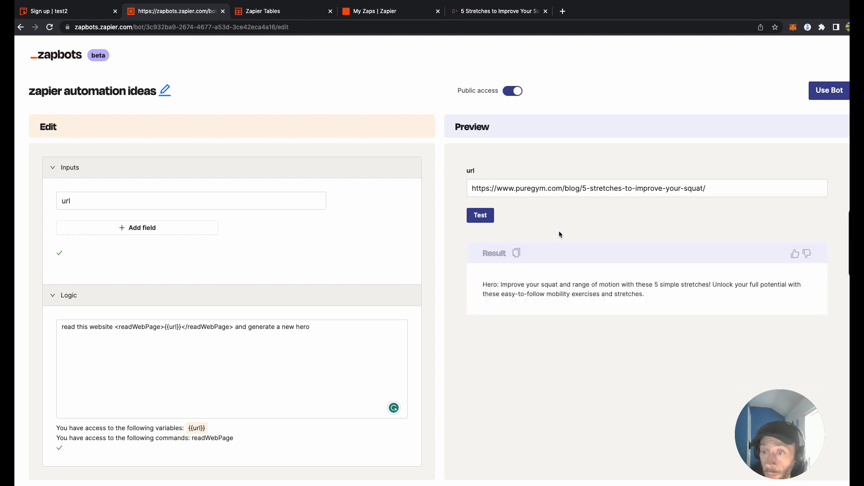
mouse_move(533, 312)
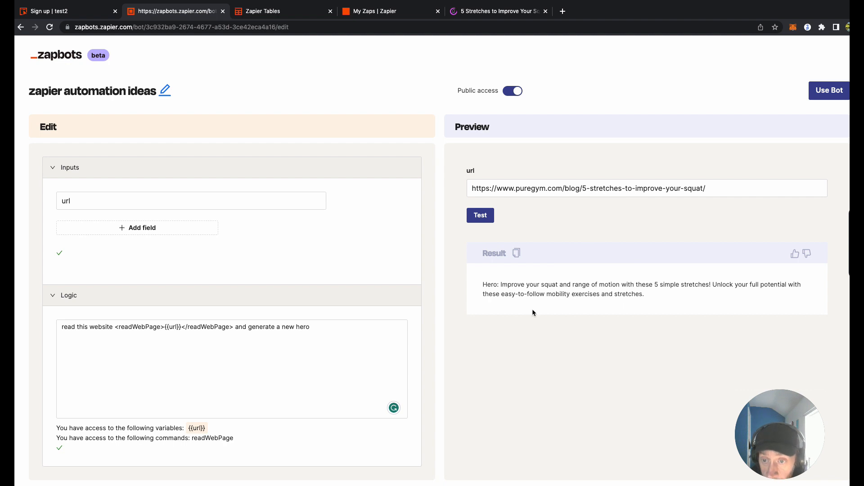
mouse_move(643, 307)
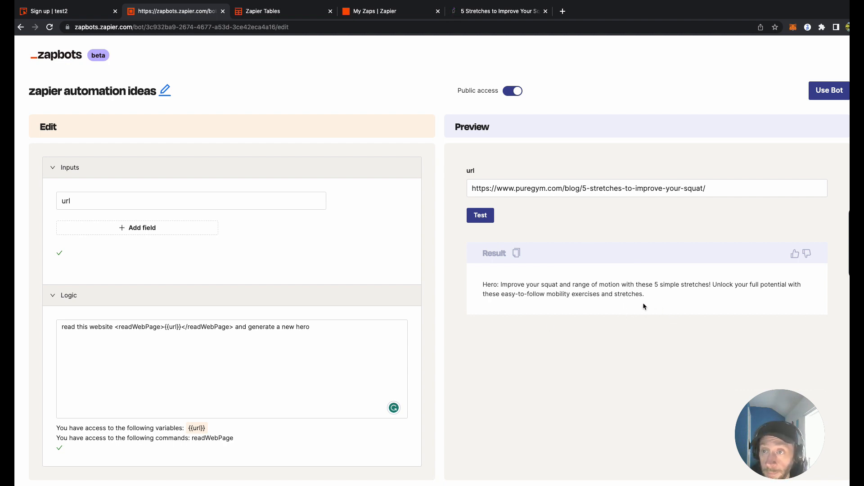
mouse_move(829, 91)
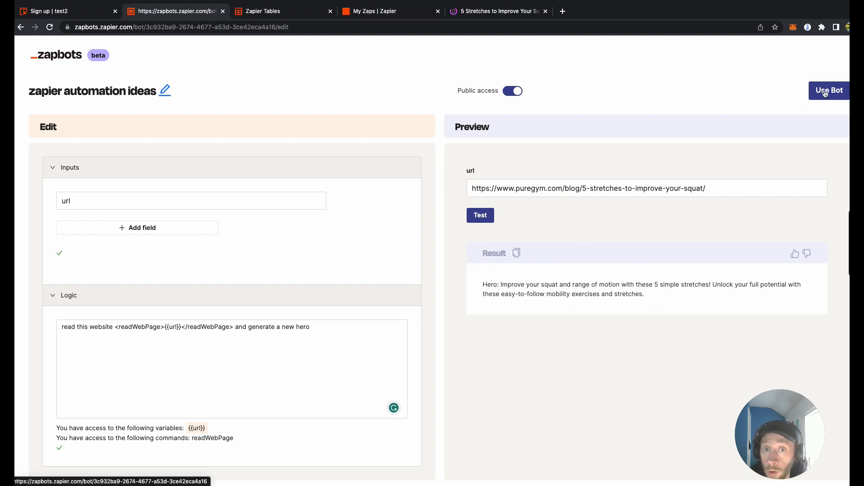
Use Bot to open the public run page with the squat-stretches link and generated hero result
left_click(830, 90)
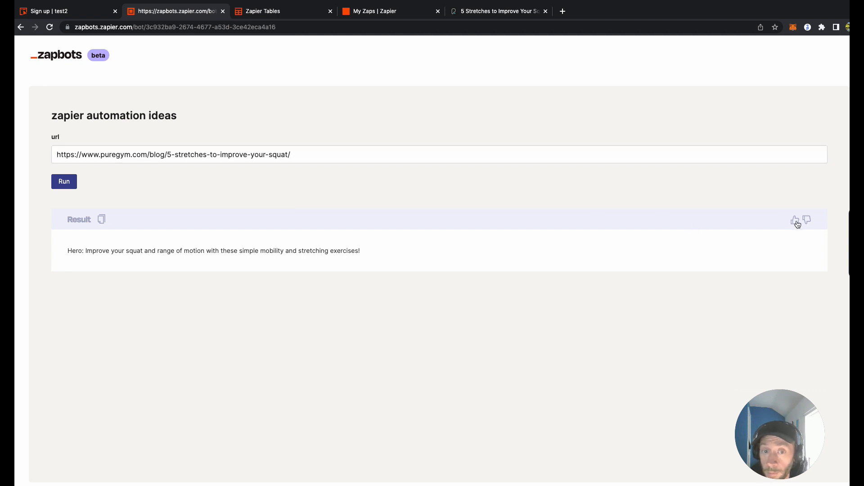
mouse_move(463, 369)
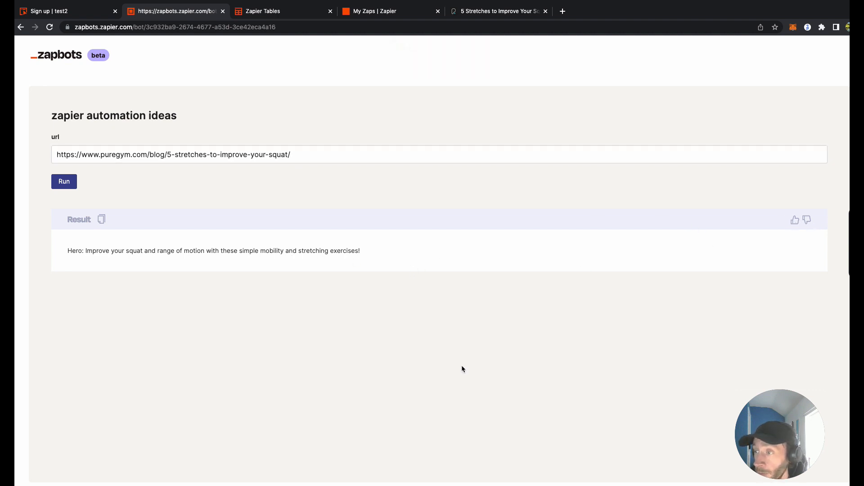
mouse_move(462, 348)
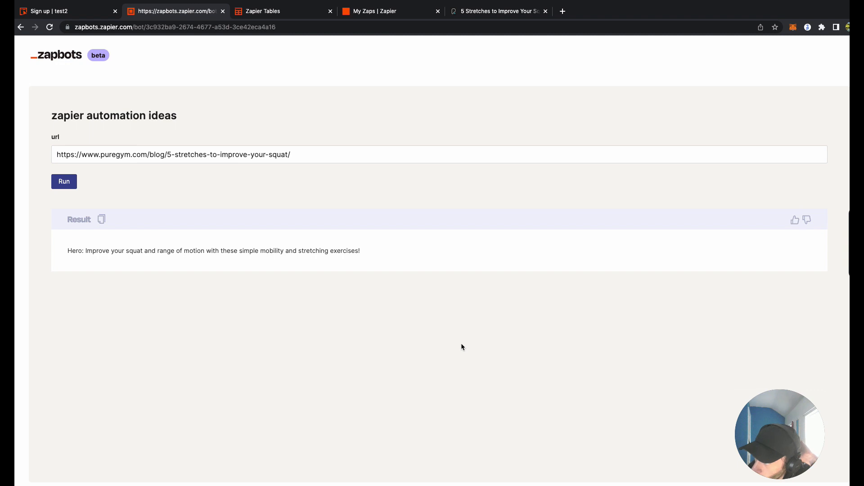
mouse_move(440, 368)
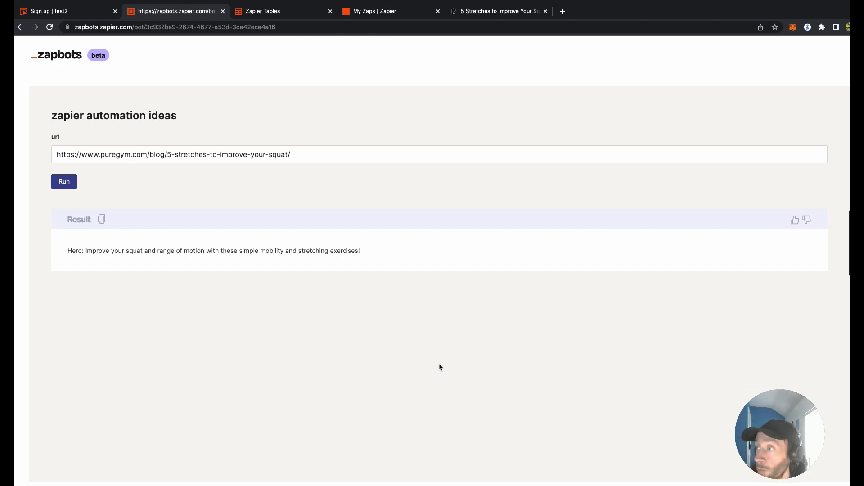
mouse_move(678, 359)
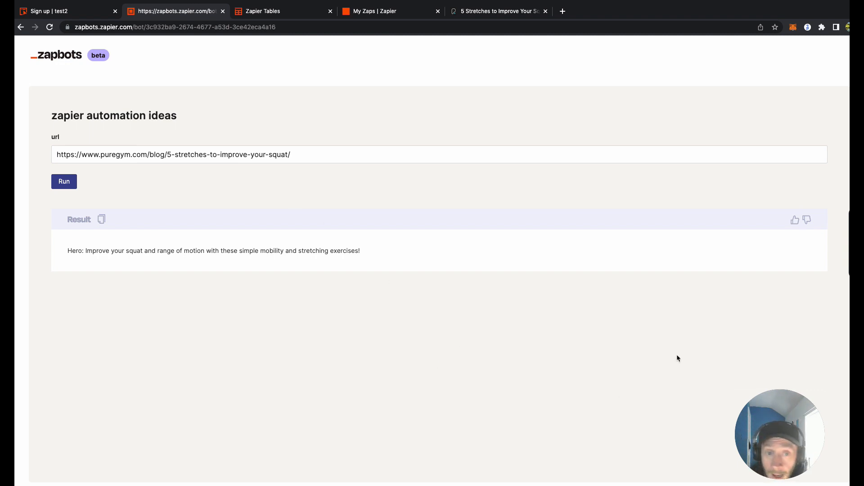
mouse_move(441, 144)
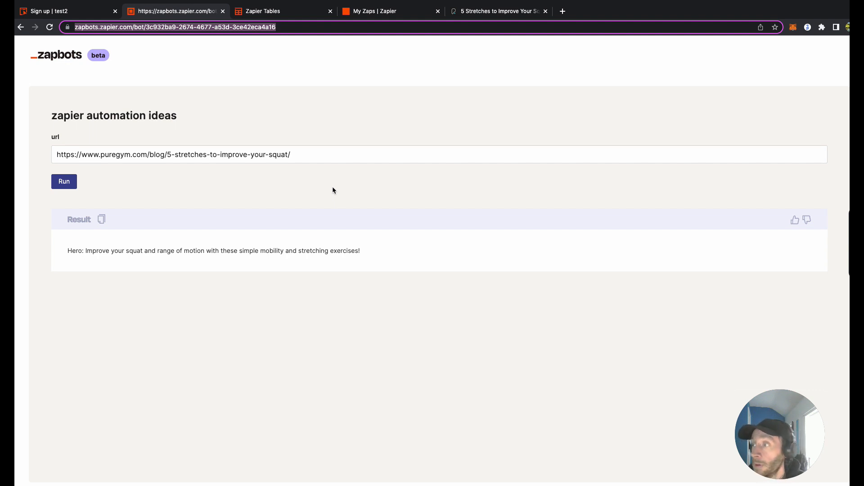
mouse_move(319, 211)
type("/edit")
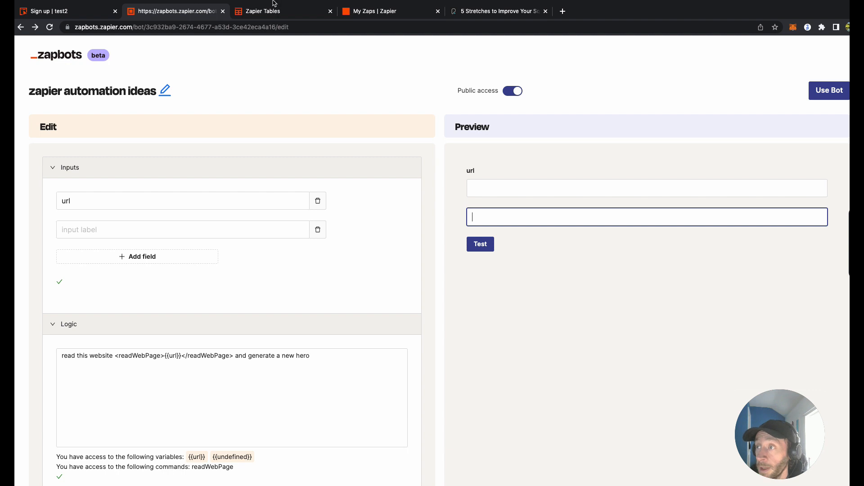
mouse_move(239, 118)
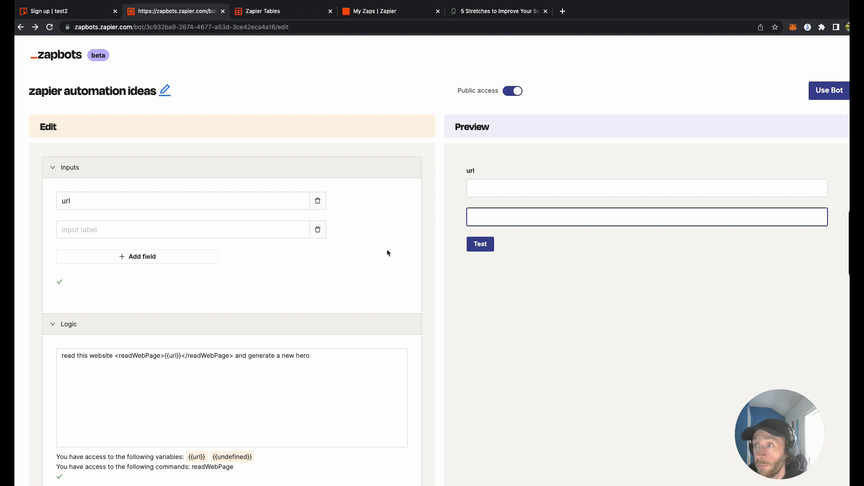
mouse_move(350, 124)
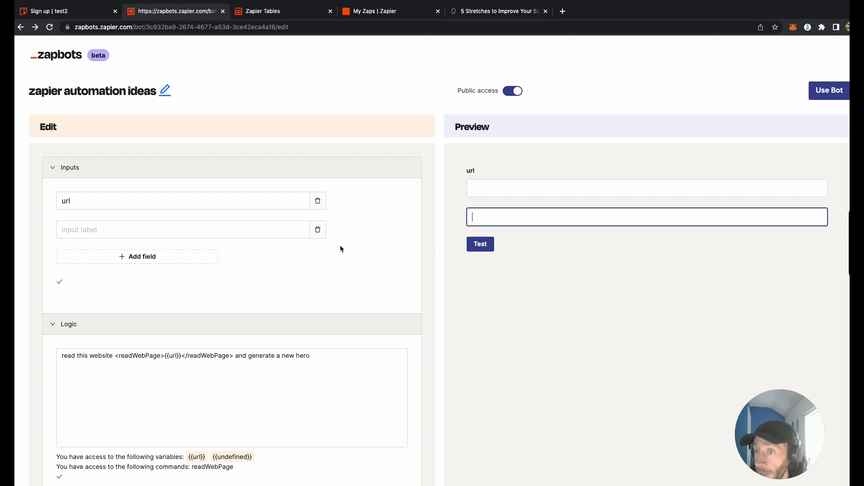
mouse_move(345, 258)
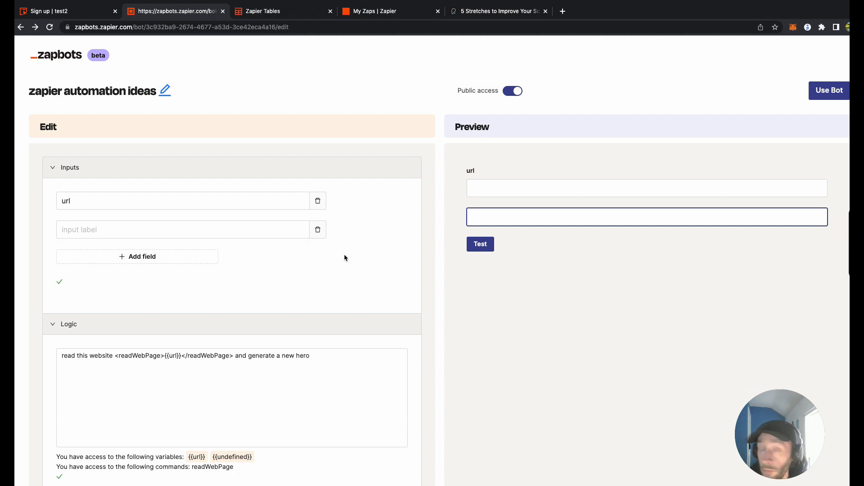